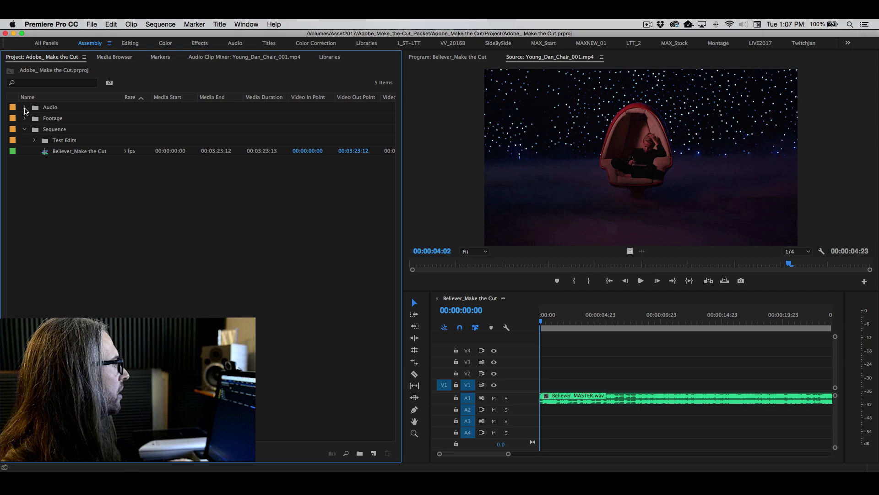
Expand the Audio and Dan_Vocals bins to reveal the master song and vocal clips
{"action": "left_click", "coordinate": [24, 108]}
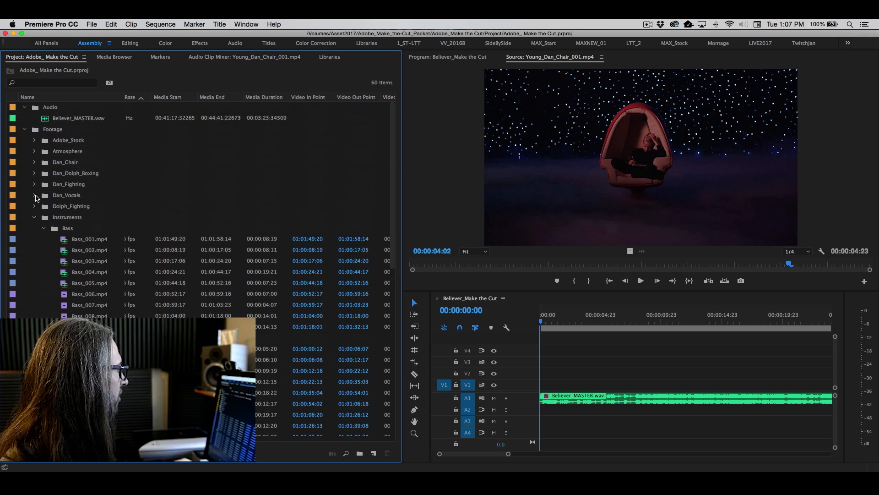
{"action": "left_click", "coordinate": [35, 195]}
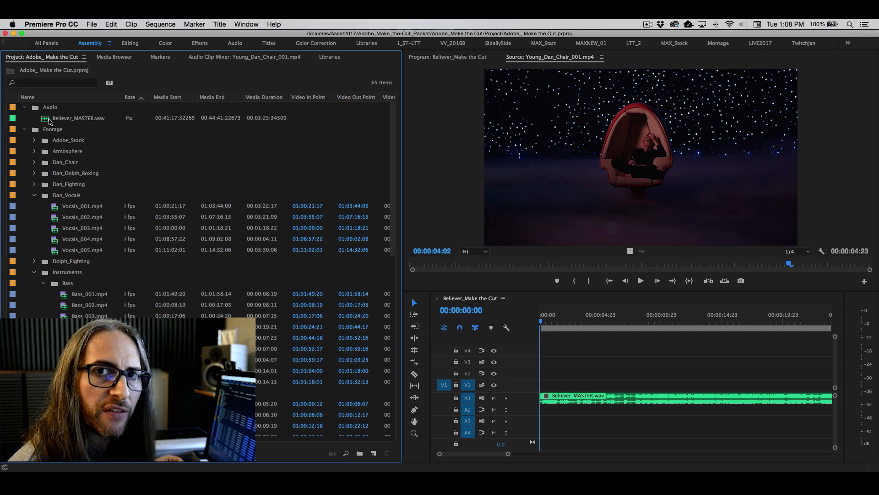
Select Believer_MASTER.wav plus the vocal, bass and drum clips, twenty items in all
{"action": "left_click", "coordinate": [79, 118]}
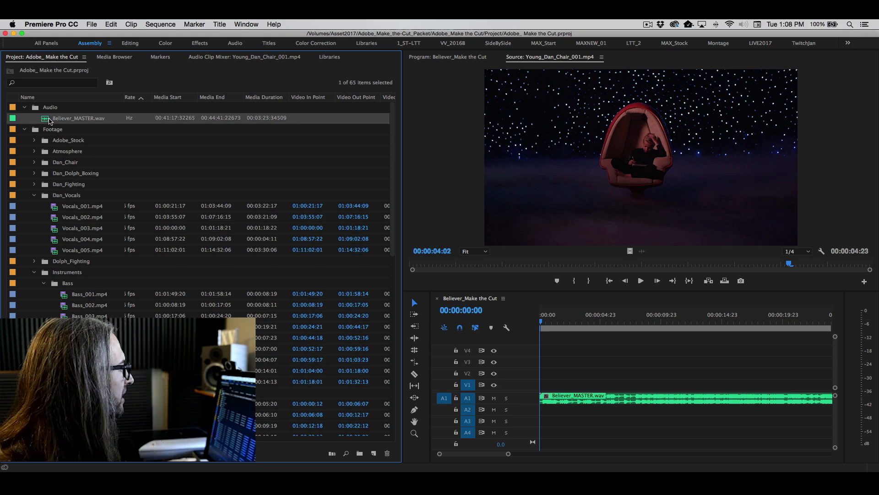
{"action": "left_click", "coordinate": [82, 206]}
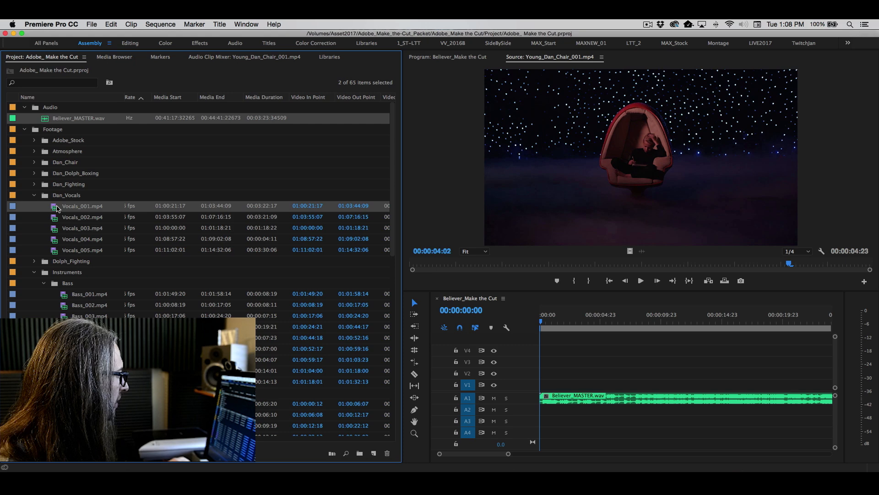
{"action": "left_click", "coordinate": [83, 250]}
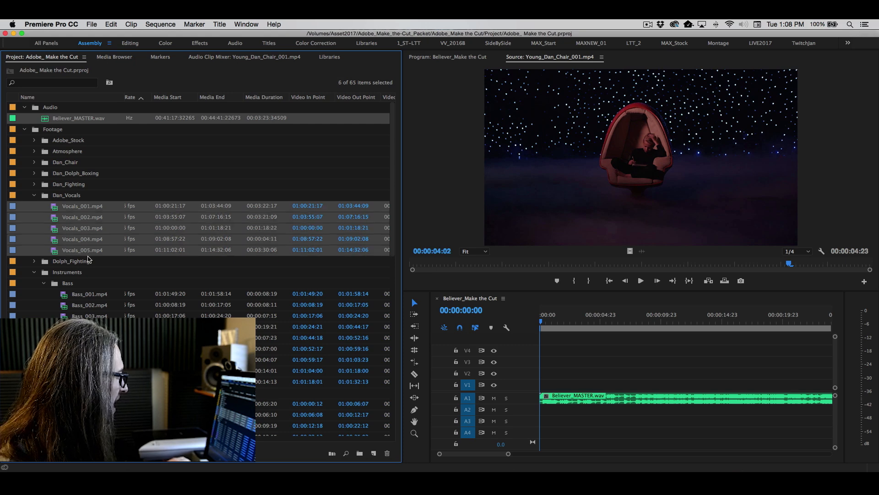
{"action": "scroll", "scroll_direction": "down", "scroll_amount": 3}
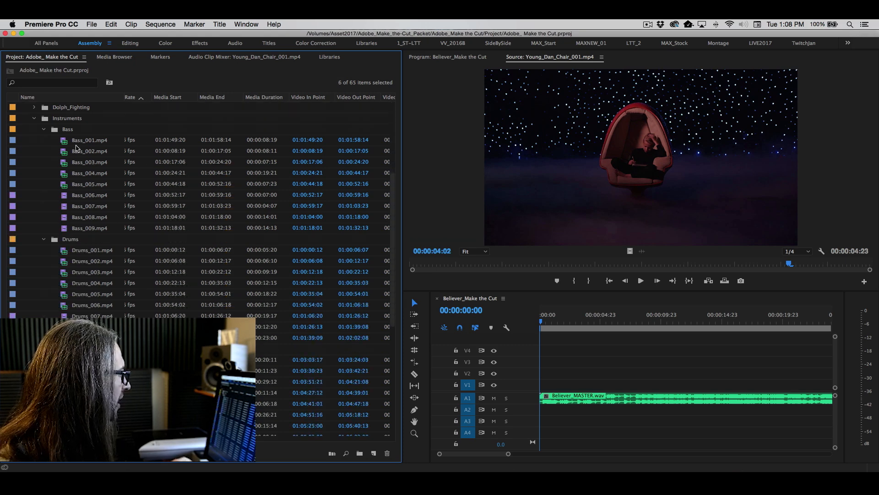
{"action": "left_click", "coordinate": [89, 173]}
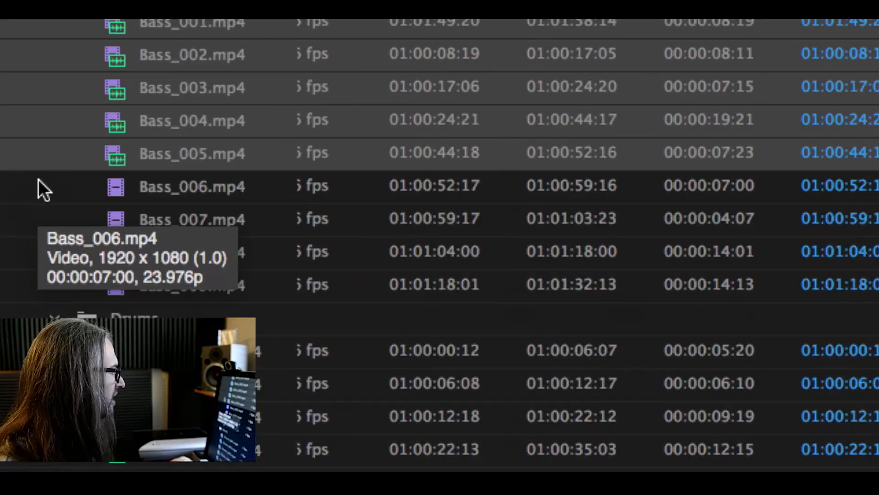
{"action": "mouse_move", "coordinate": [118, 264]}
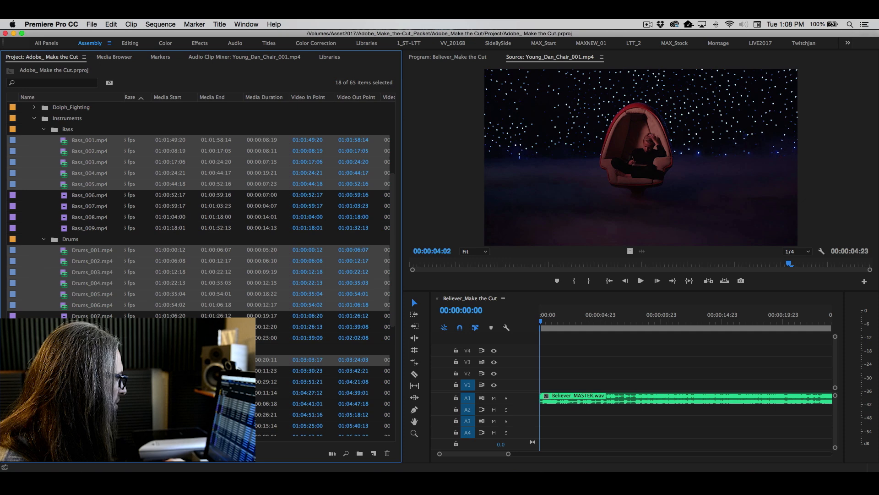
{"action": "scroll", "scroll_direction": "down", "scroll_amount": 3}
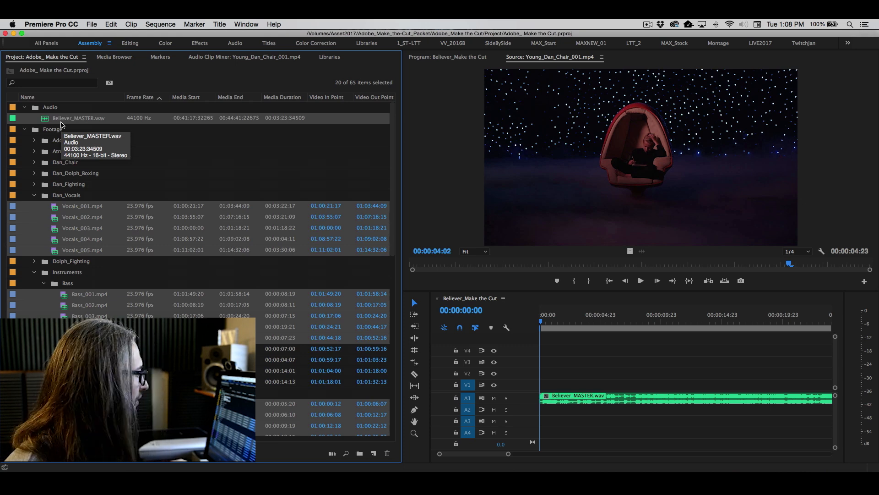
{"action": "mouse_move", "coordinate": [75, 231]}
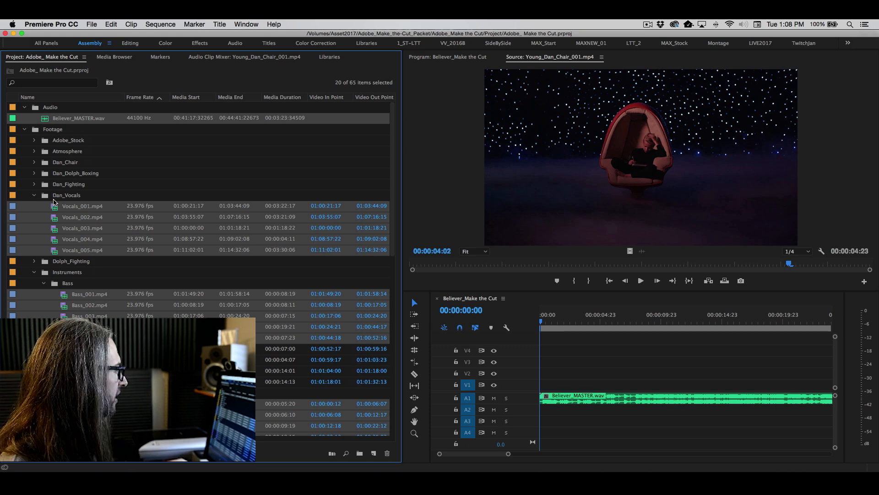
Choose Create Multi-Camera Source Sequence from the selected clips' context menu
{"action": "right_click", "coordinate": [82, 205]}
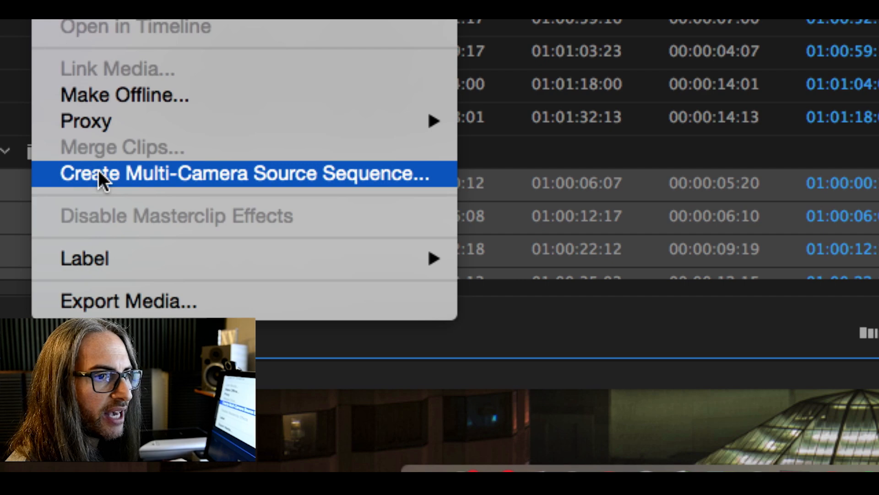
{"action": "mouse_move", "coordinate": [219, 180]}
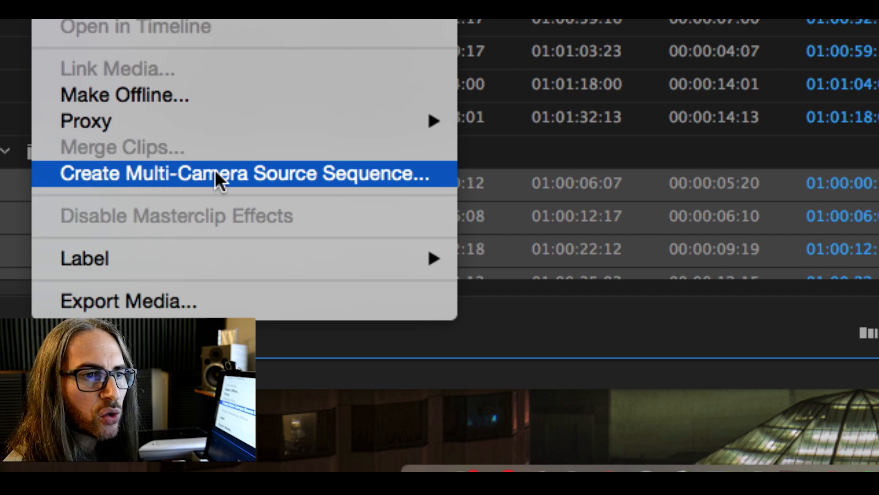
{"action": "left_click", "coordinate": [244, 173]}
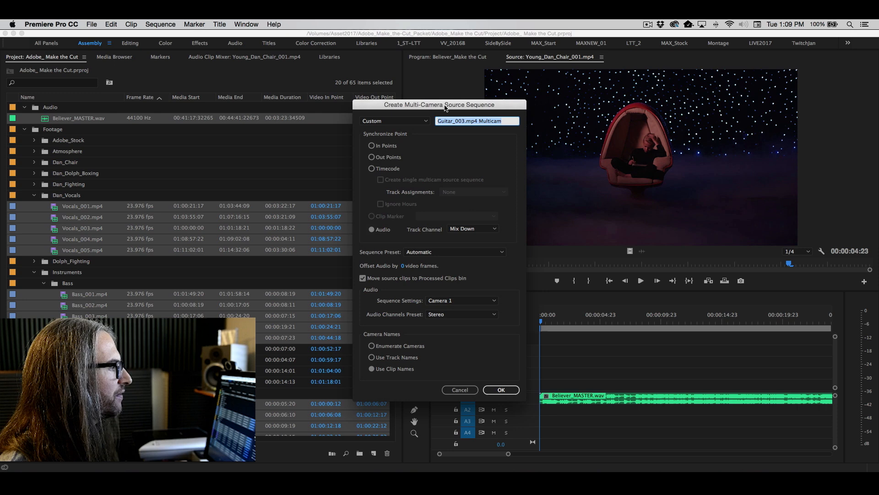
Reposition the setup dialog and enter BandMultiMaster as the sequence name
{"action": "left_click_drag", "start_coordinate": [440, 105], "coordinate": [427, 80]}
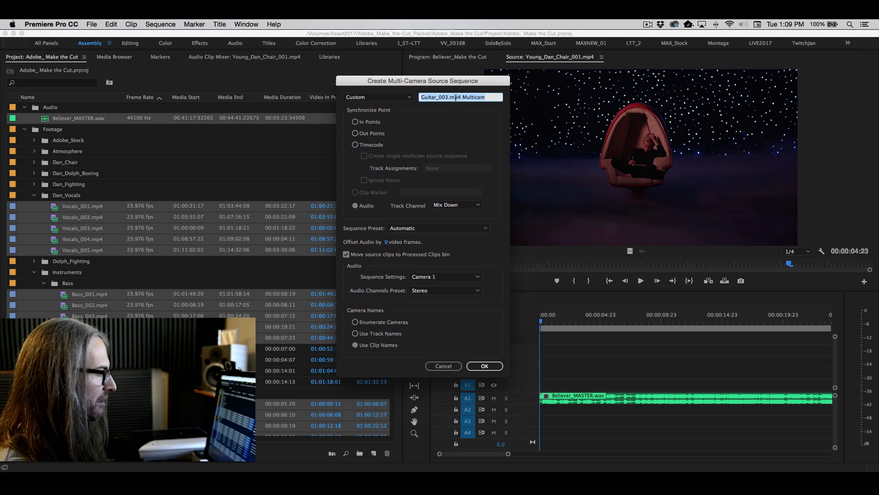
{"action": "type", "text": "BandM"}
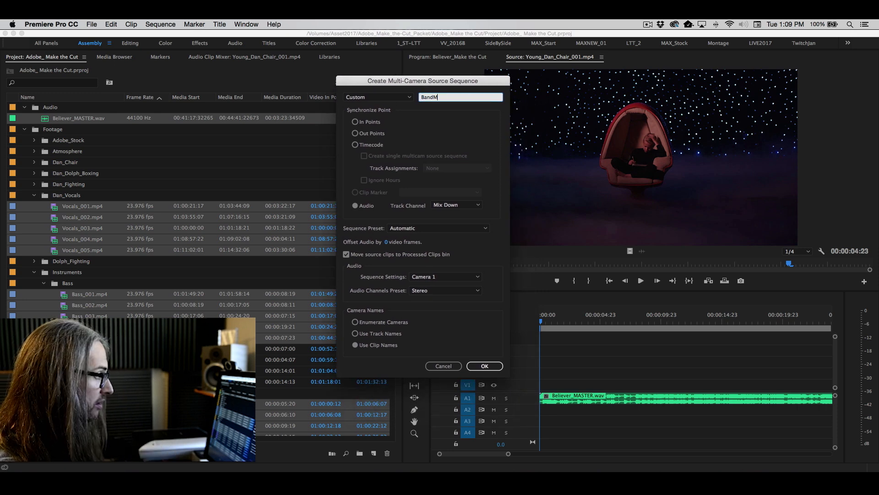
{"action": "type", "text": "ultiMaster"}
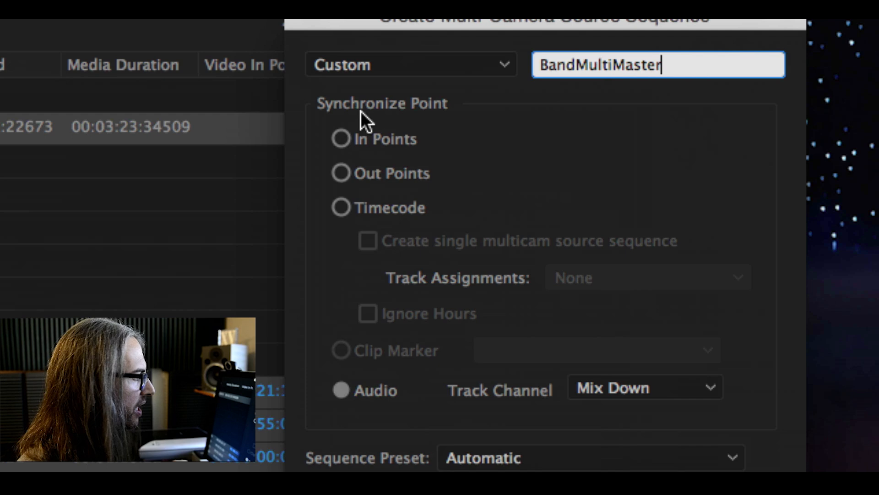
{"action": "mouse_move", "coordinate": [328, 211]}
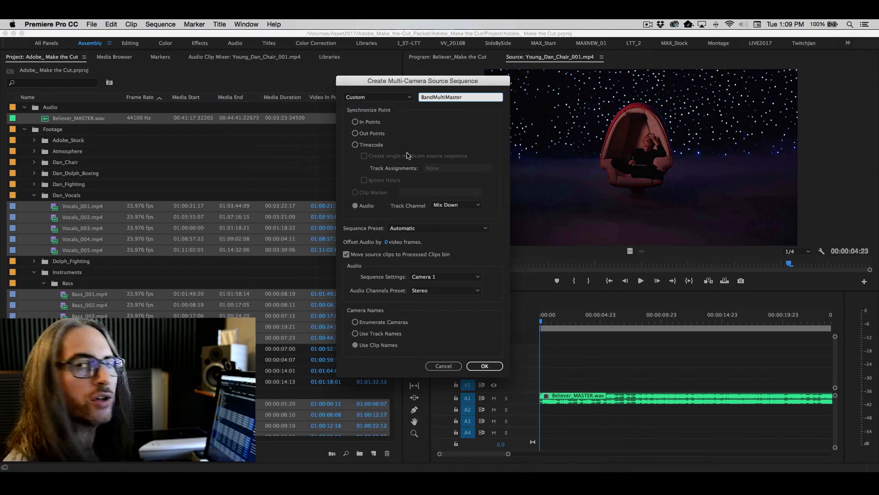
Set Synchronize Point to Audio with Track Channel on Mix Down
{"action": "left_click", "coordinate": [355, 205]}
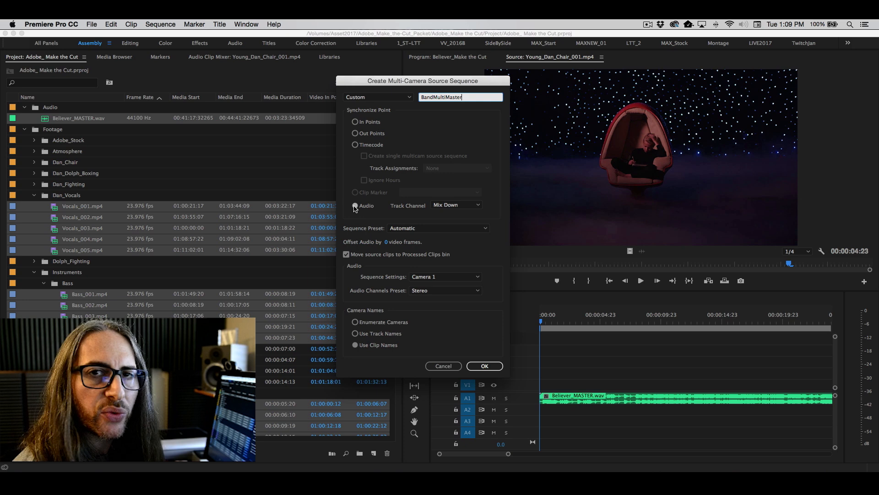
{"action": "left_click", "coordinate": [355, 205]}
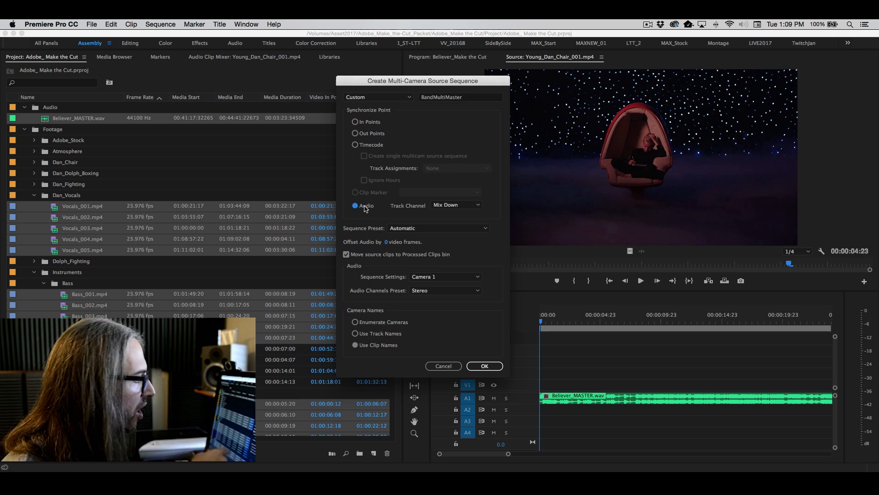
{"action": "left_click", "coordinate": [455, 204]}
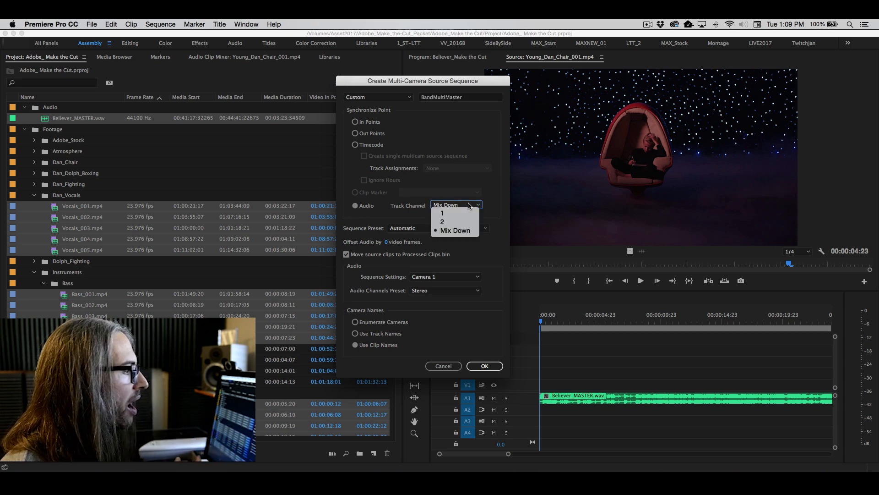
{"action": "mouse_move", "coordinate": [443, 213]}
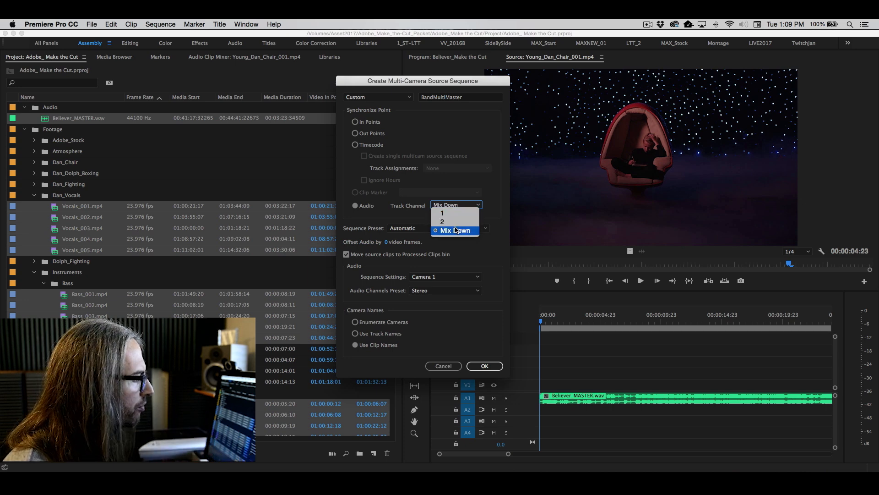
{"action": "left_click", "coordinate": [454, 230]}
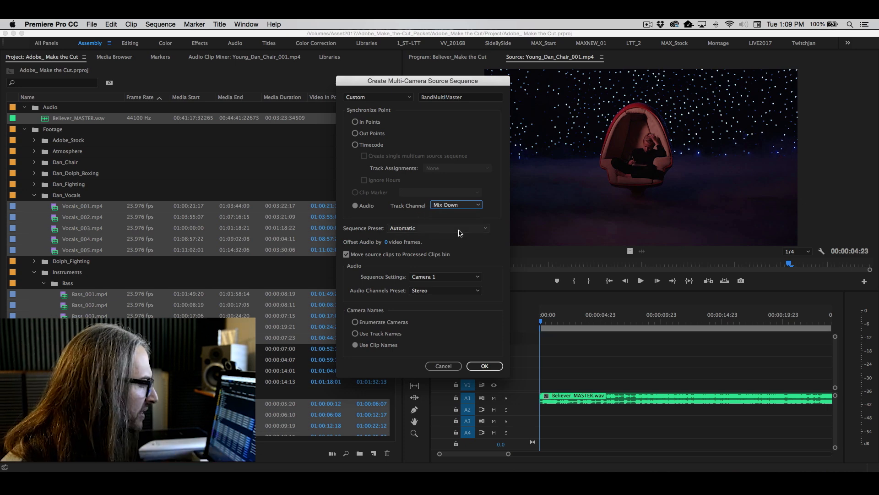
{"action": "left_click", "coordinate": [439, 228]}
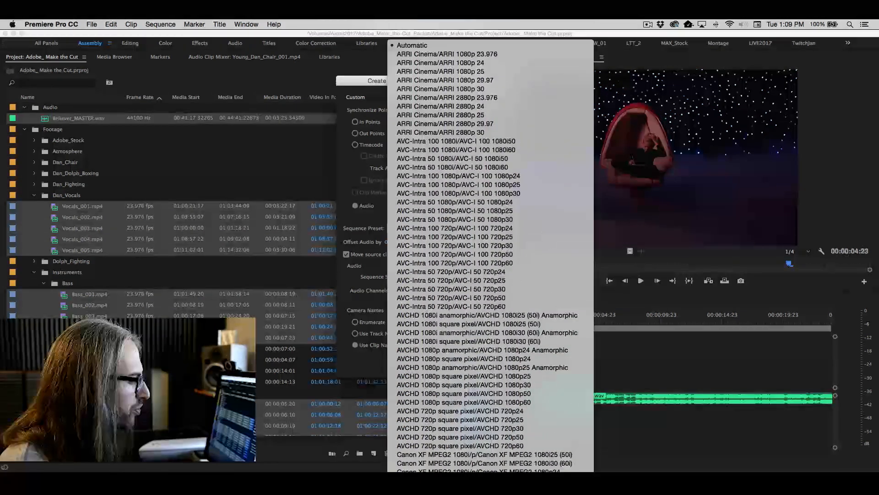
{"action": "scroll", "scroll_direction": "down", "scroll_amount": 3}
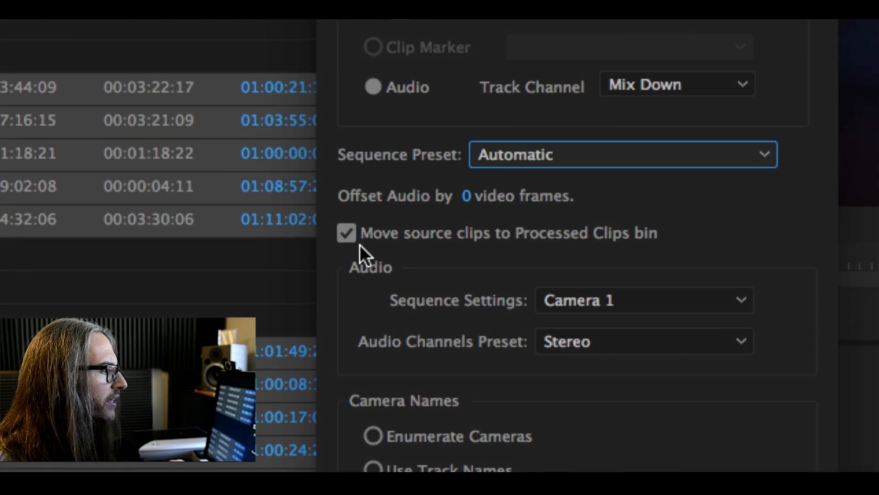
{"action": "mouse_move", "coordinate": [552, 253]}
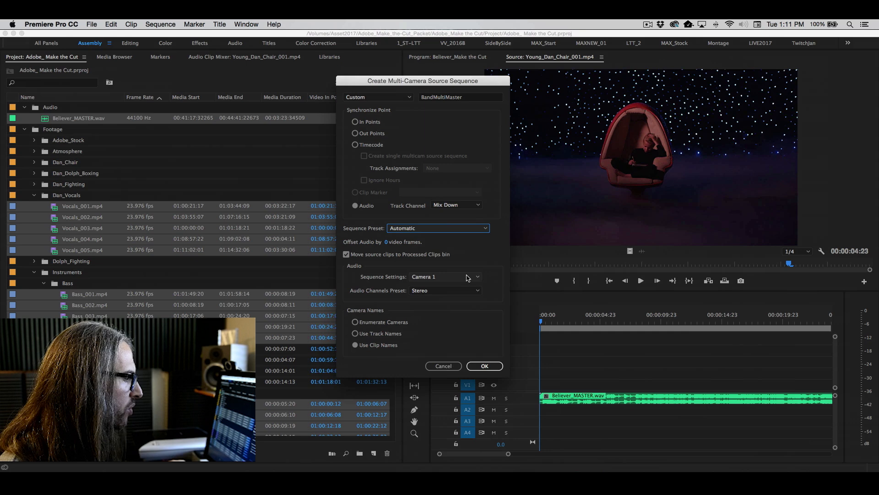
Keep Camera 1 as the audio source and Stereo as the Audio Channels Preset
{"action": "left_click", "coordinate": [444, 277]}
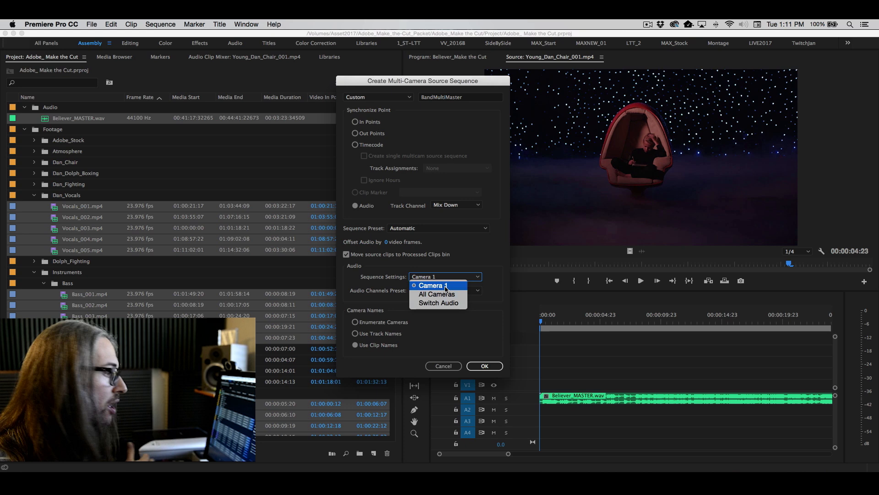
{"action": "left_click", "coordinate": [432, 284]}
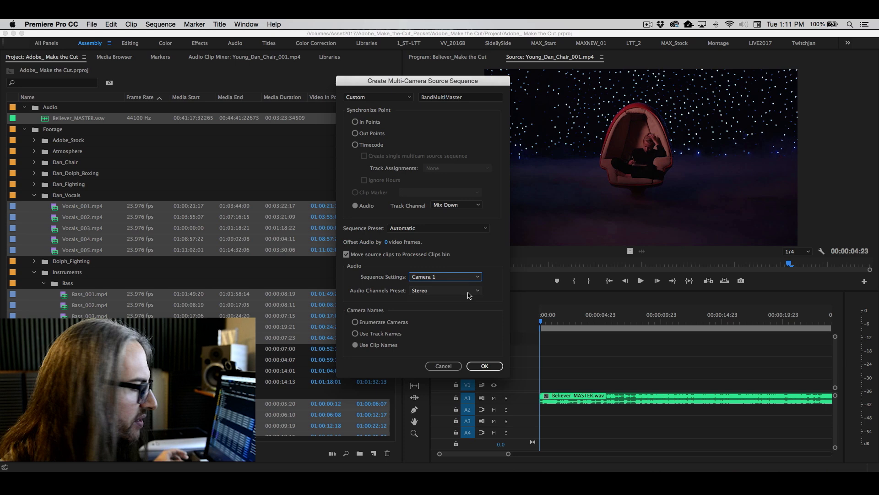
{"action": "left_click", "coordinate": [445, 290]}
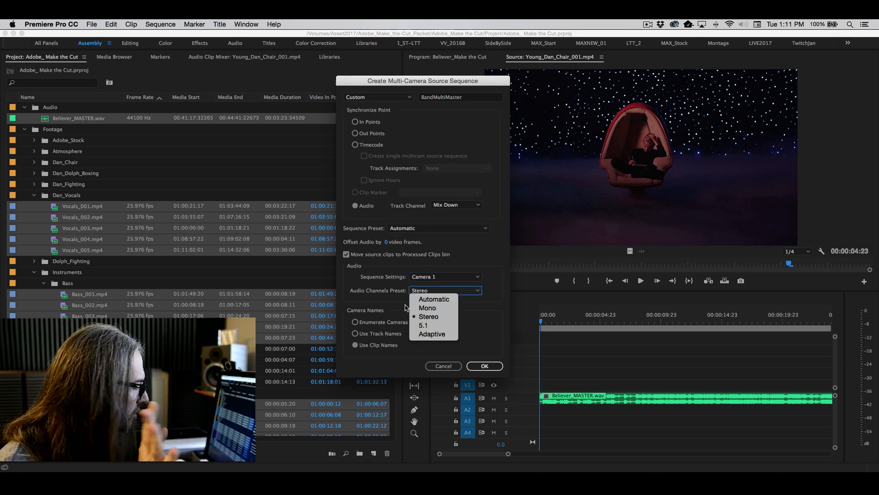
{"action": "left_click", "coordinate": [429, 317]}
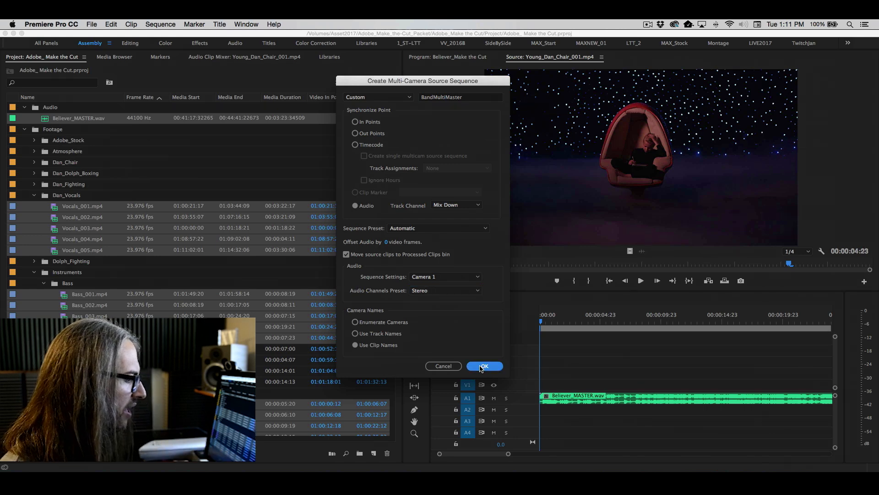
Accept the multicam dialog to create the BandMultiMaster source sequence
{"action": "left_click", "coordinate": [483, 366]}
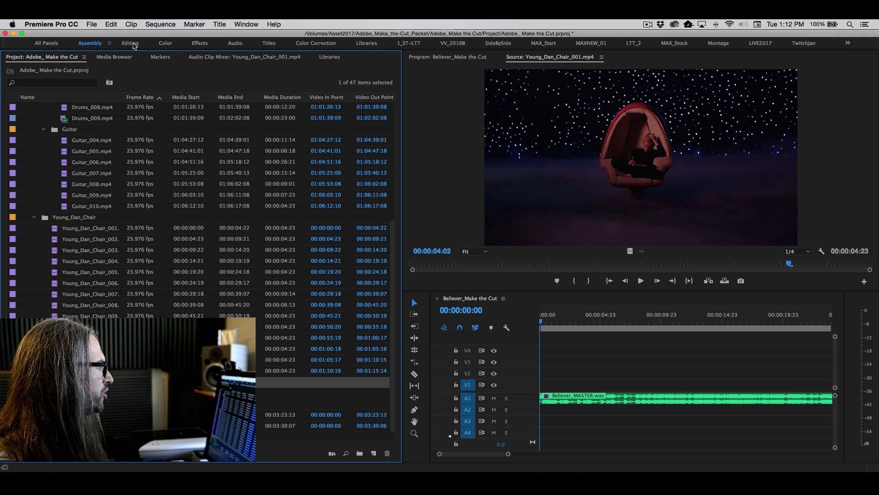
Switch to the Editing workspace and bring the Project panel's bins forward
{"action": "left_click", "coordinate": [269, 42]}
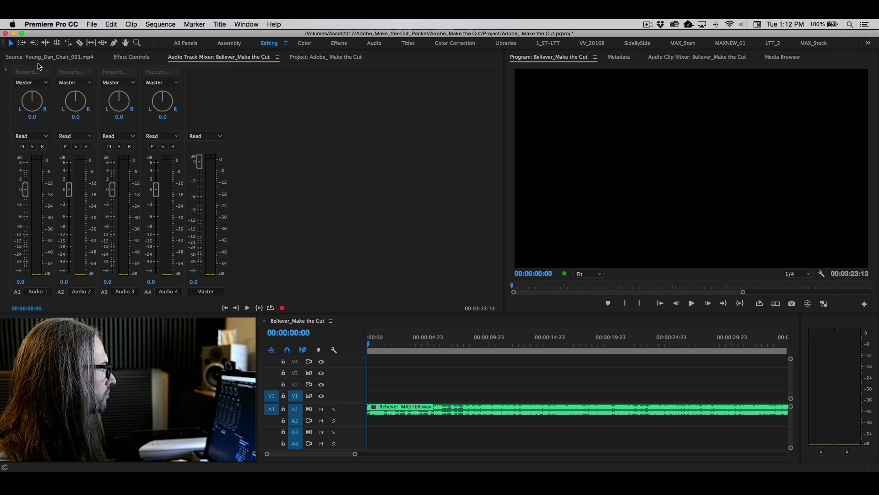
{"action": "left_click", "coordinate": [325, 56]}
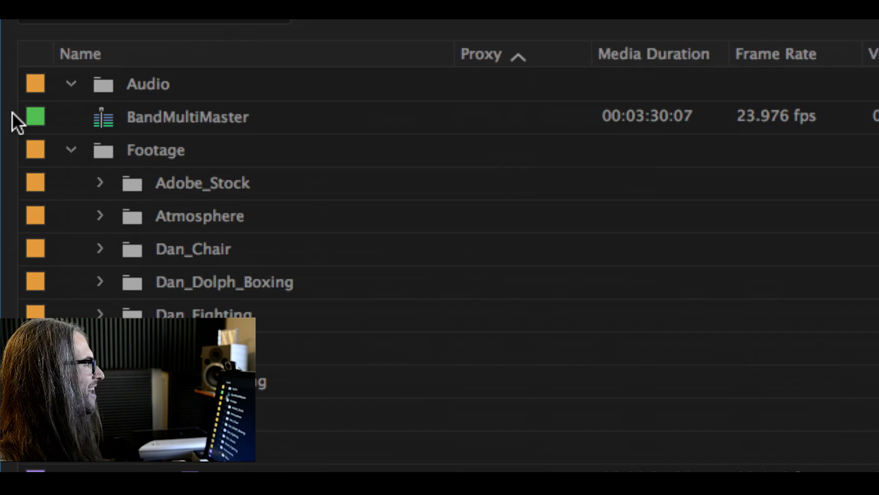
{"action": "mouse_move", "coordinate": [191, 129]}
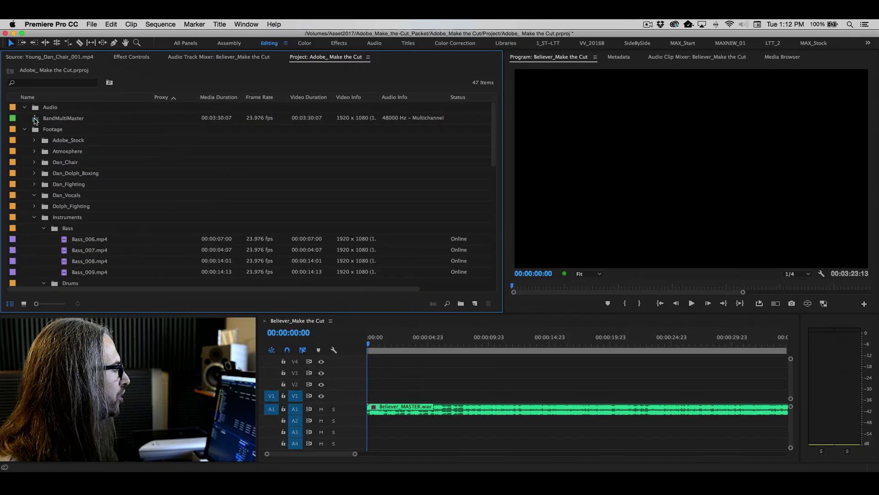
Bring up the context menu for BandMultiMaster in the Project panel
{"action": "right_click", "coordinate": [63, 117]}
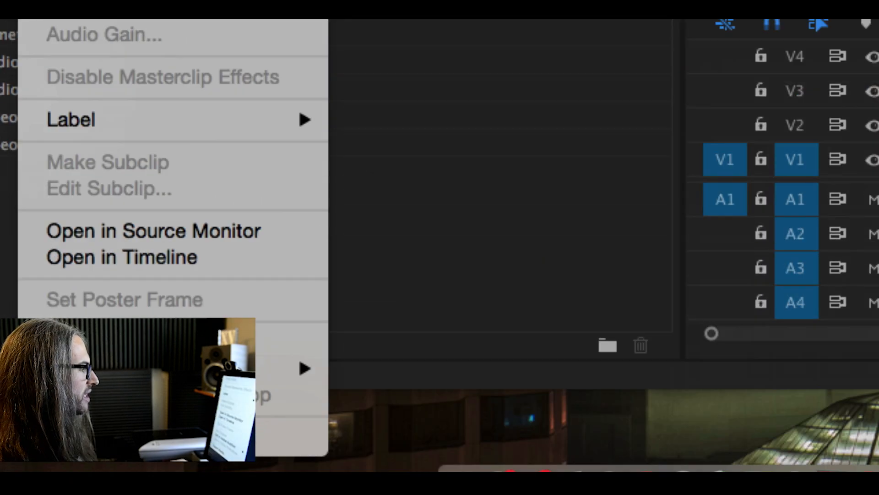
{"action": "mouse_move", "coordinate": [121, 257]}
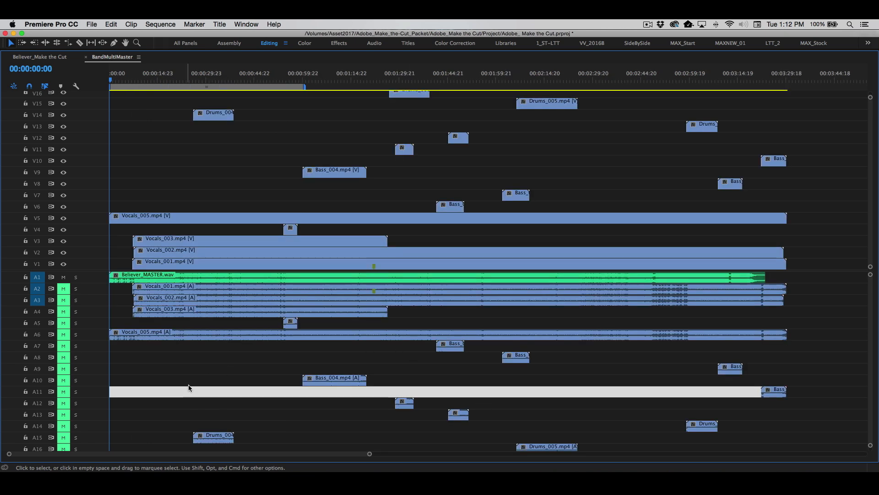
{"action": "mouse_move", "coordinate": [834, 208]}
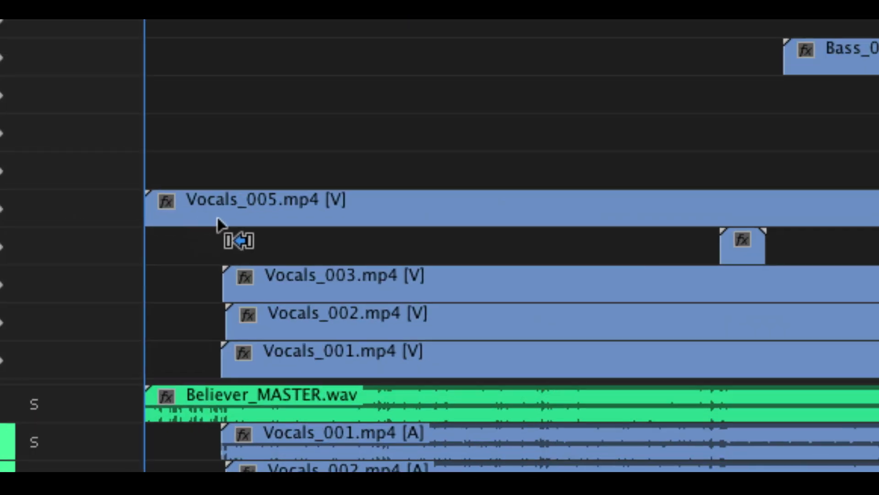
{"action": "mouse_move", "coordinate": [353, 338]}
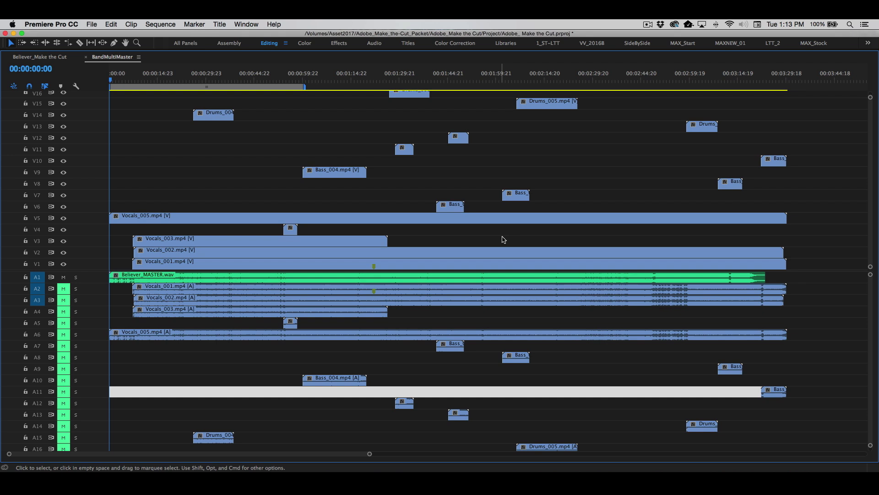
{"action": "mouse_move", "coordinate": [545, 223]}
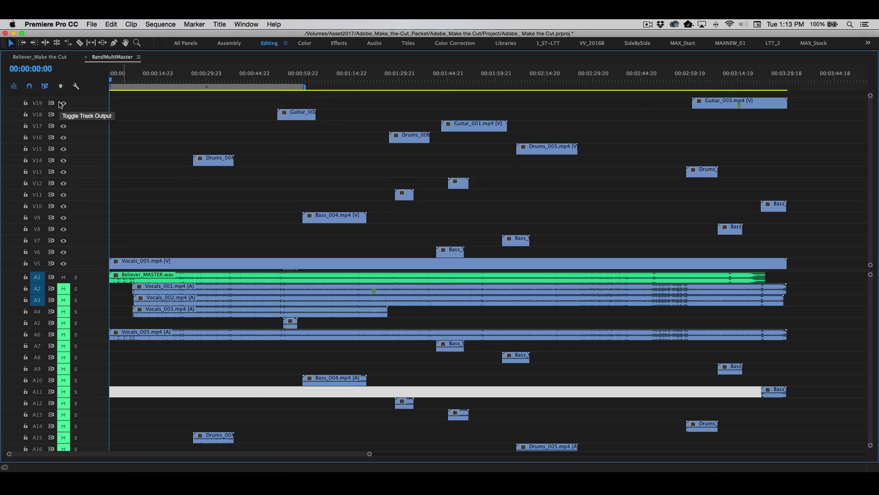
{"action": "mouse_move", "coordinate": [343, 140]}
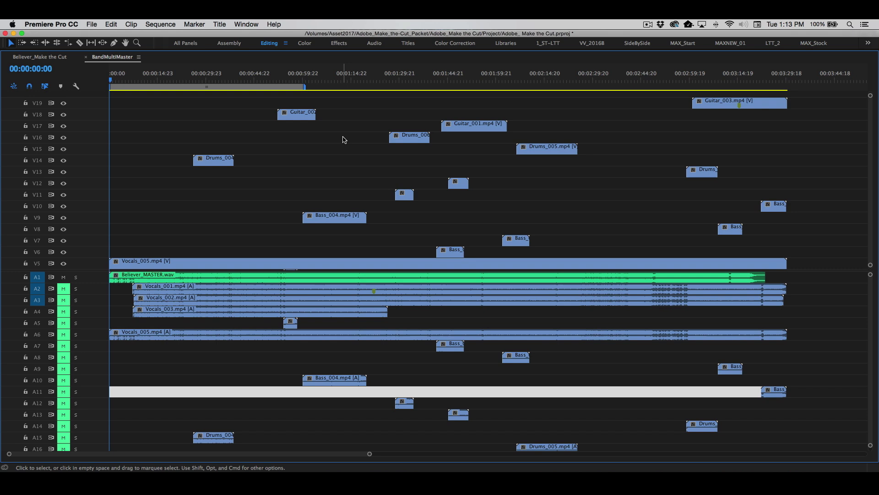
{"action": "mouse_move", "coordinate": [353, 142]}
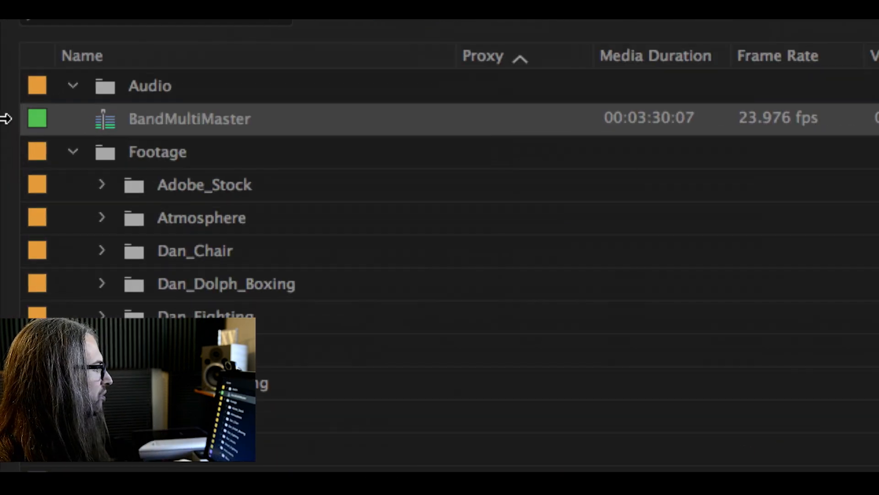
{"action": "mouse_move", "coordinate": [109, 120]}
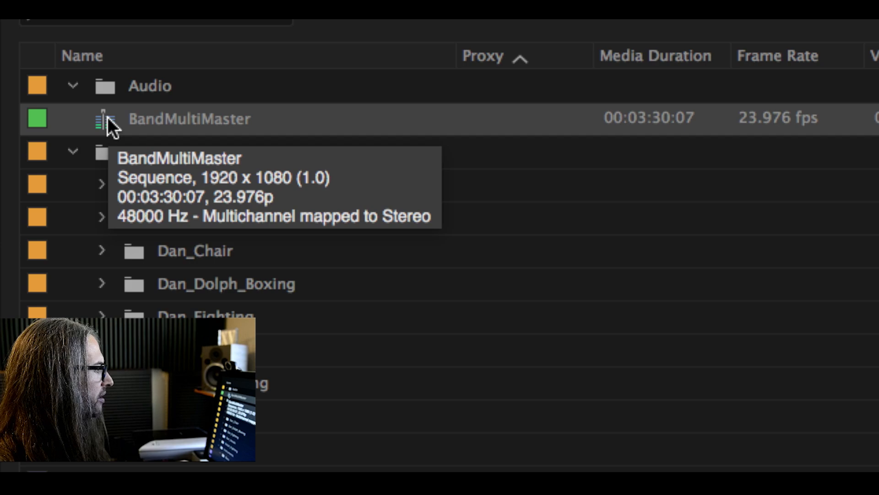
Create a new sequence from the BandMultiMaster clip using New Sequence From Clip
{"action": "right_click", "coordinate": [112, 118]}
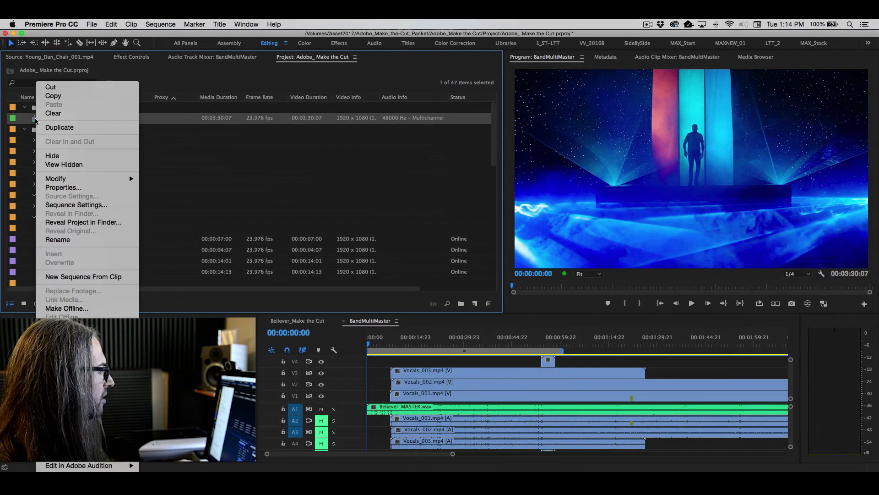
{"action": "mouse_move", "coordinate": [83, 277]}
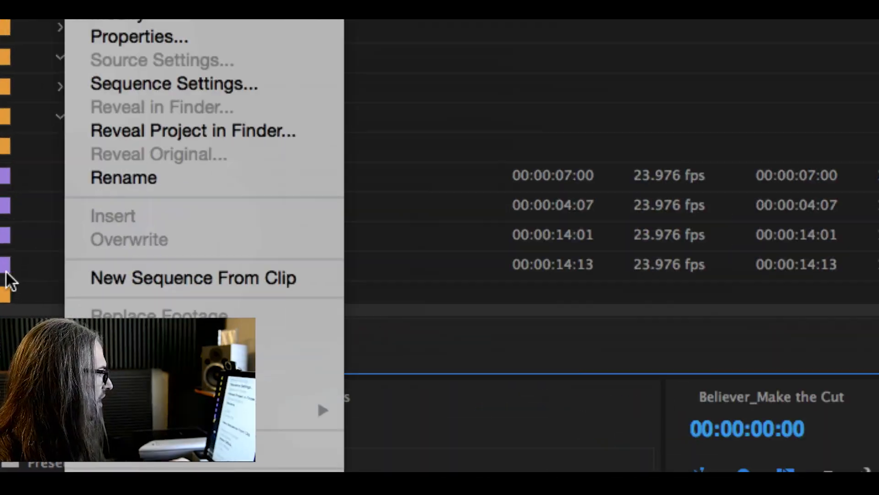
{"action": "mouse_move", "coordinate": [213, 277]}
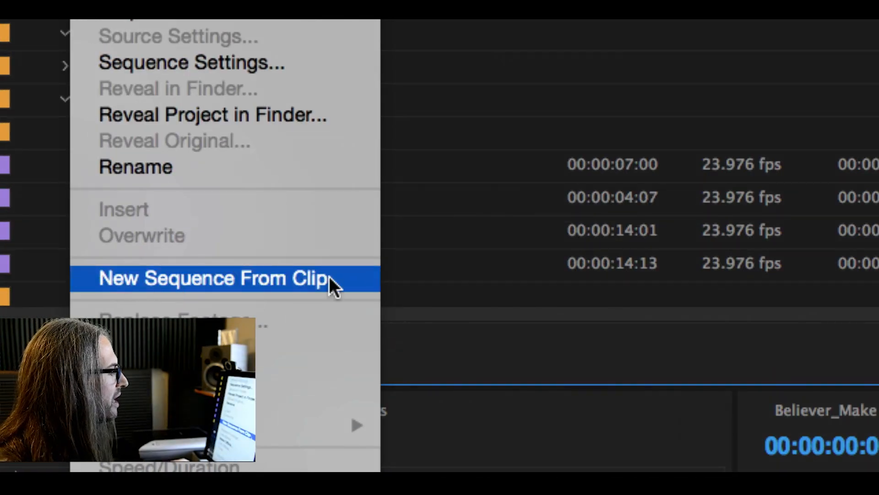
{"action": "left_click", "coordinate": [213, 278]}
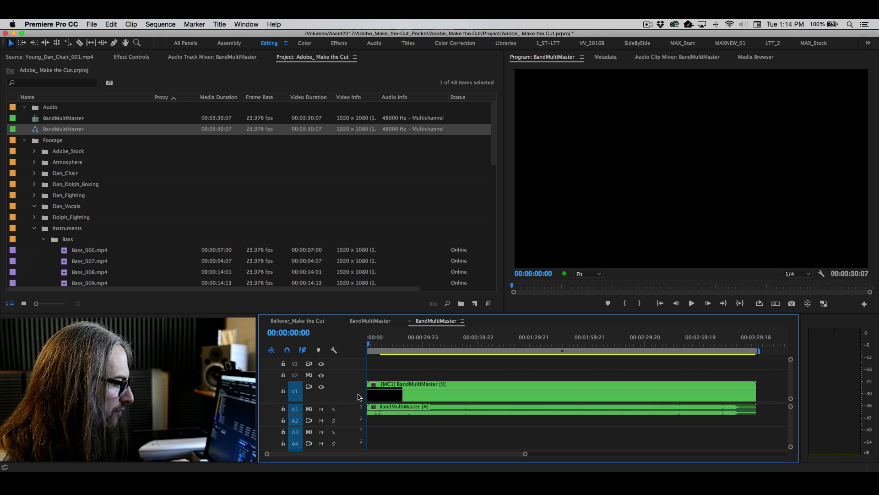
{"action": "mouse_move", "coordinate": [399, 389]}
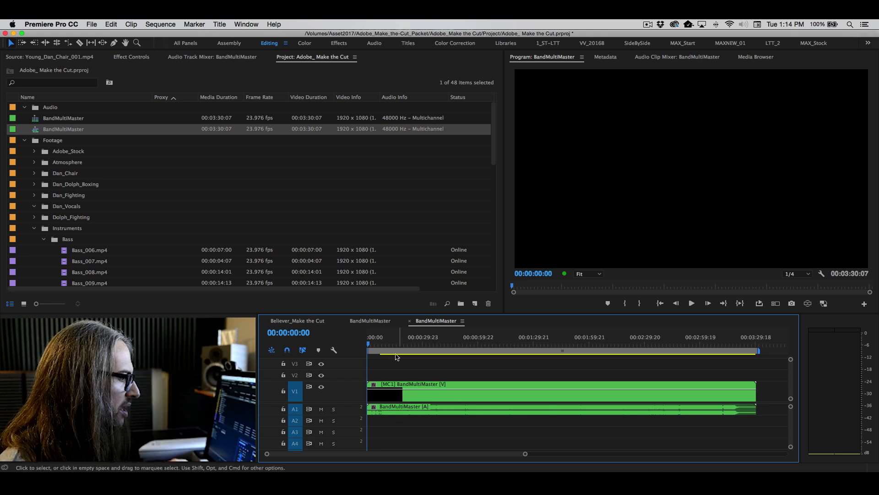
{"action": "left_click", "coordinate": [370, 320]}
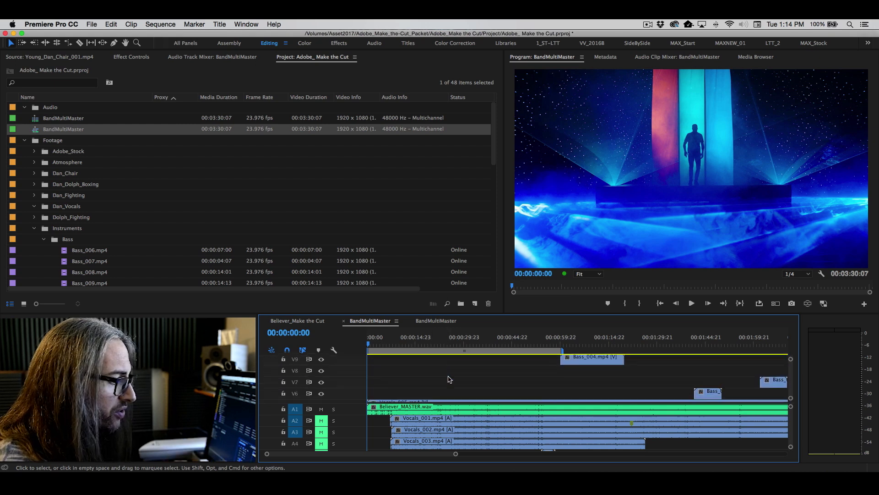
{"action": "mouse_move", "coordinate": [568, 388]}
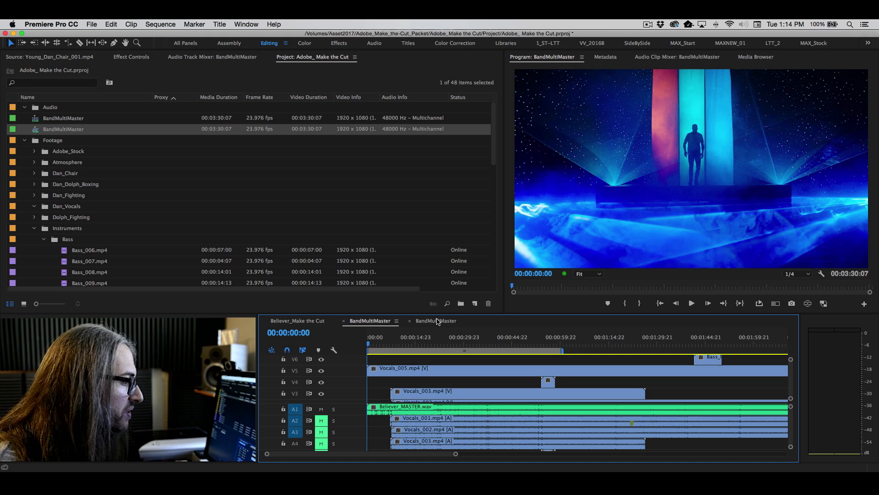
{"action": "left_click", "coordinate": [435, 321]}
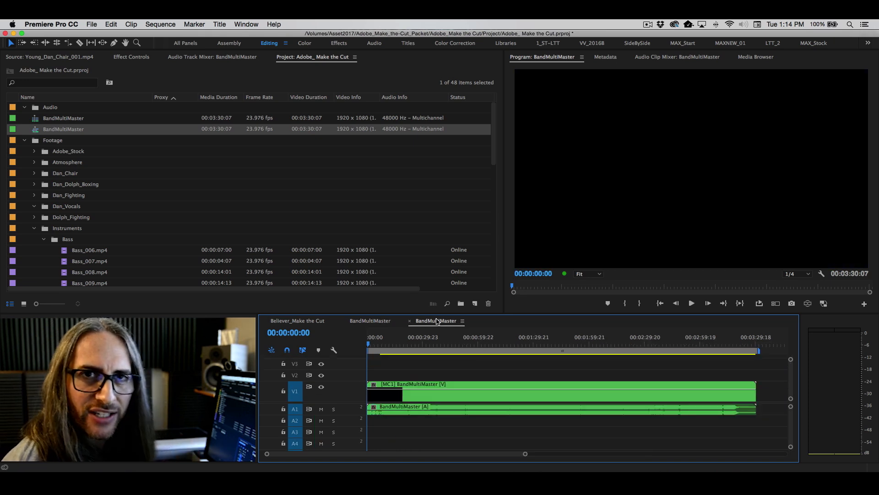